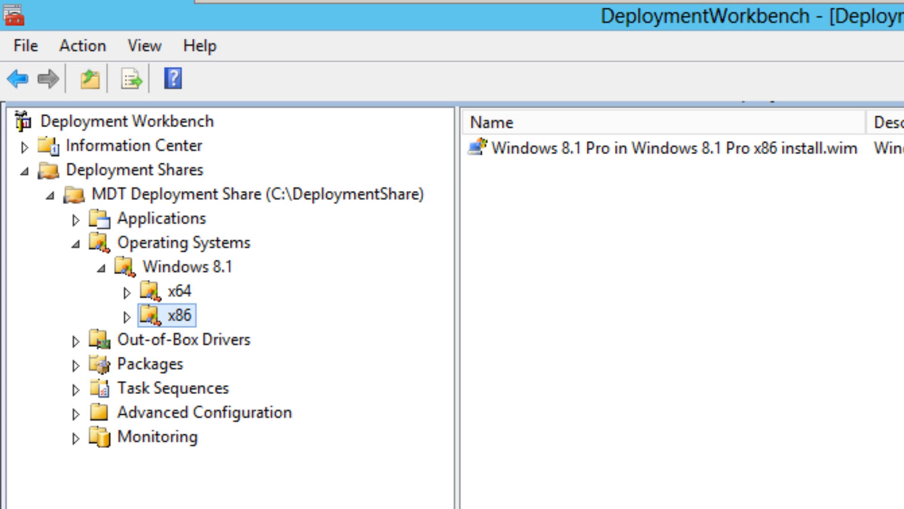
pyautogui.moveTo(429, 467)
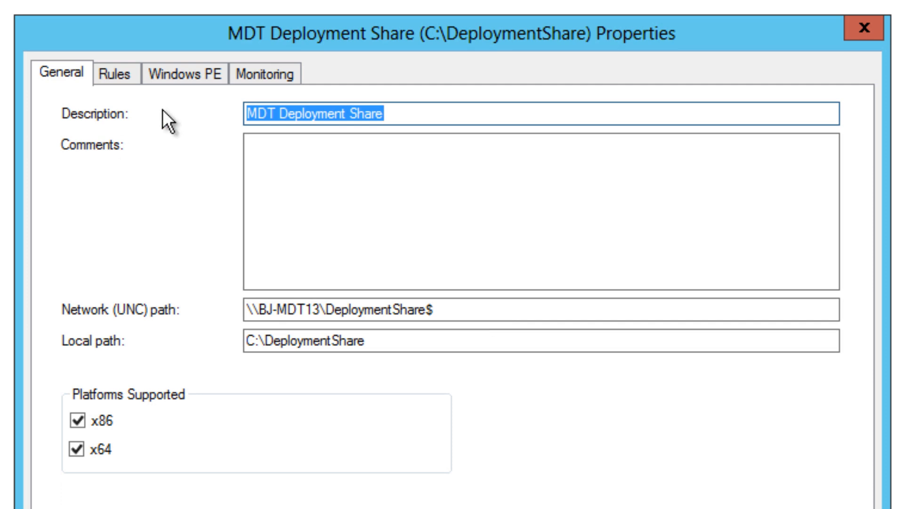
# Add .NET Framework and Windows PowerShell to the x86 Windows PE features
pyautogui.click(181, 74)
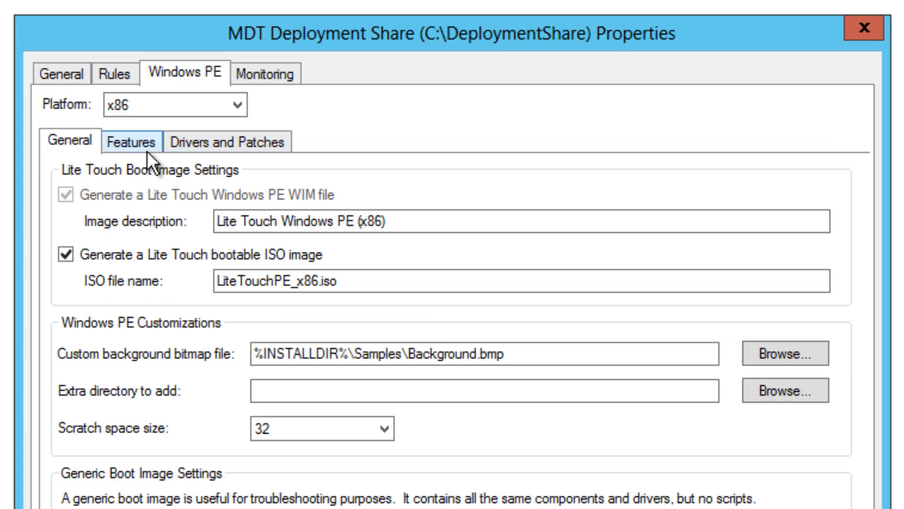
pyautogui.click(131, 142)
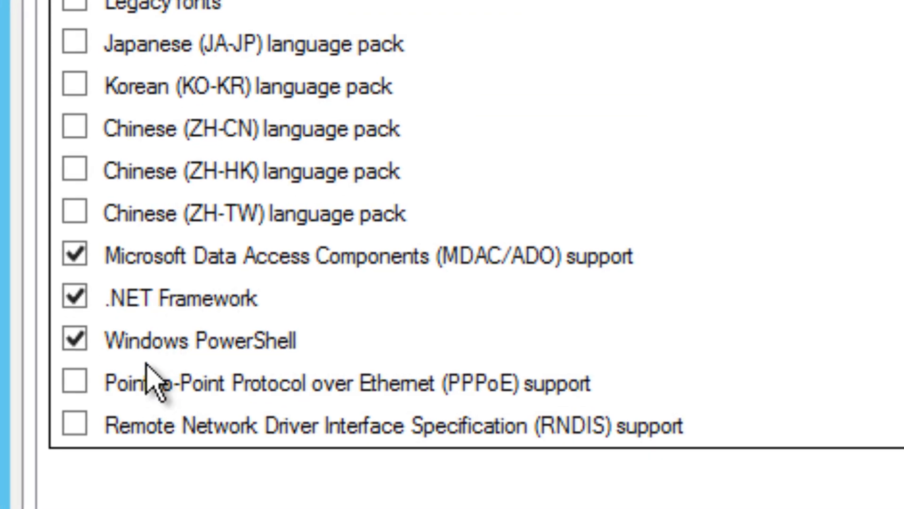
pyautogui.moveTo(156, 283)
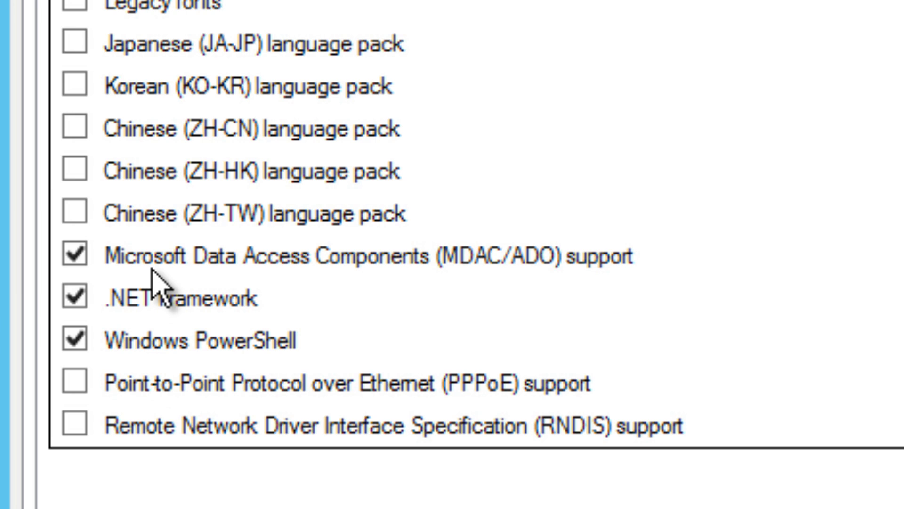
pyautogui.moveTo(179, 332)
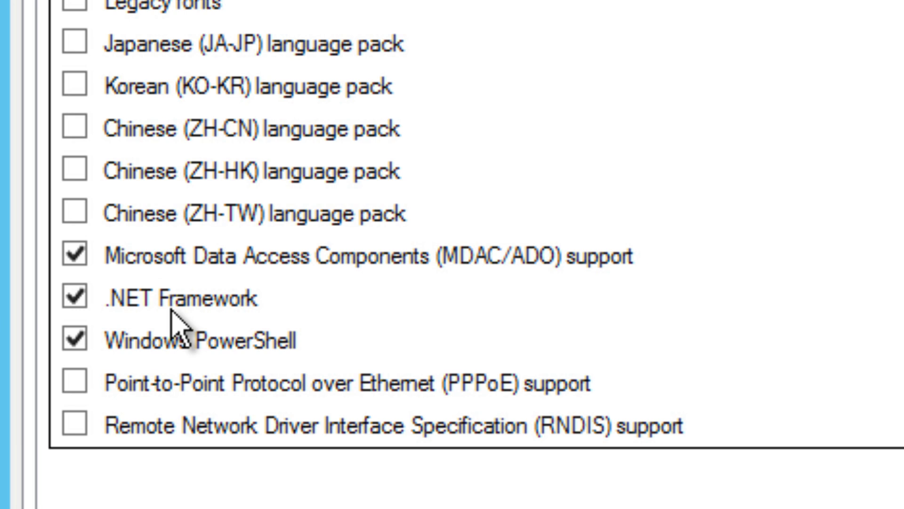
pyautogui.moveTo(152, 361)
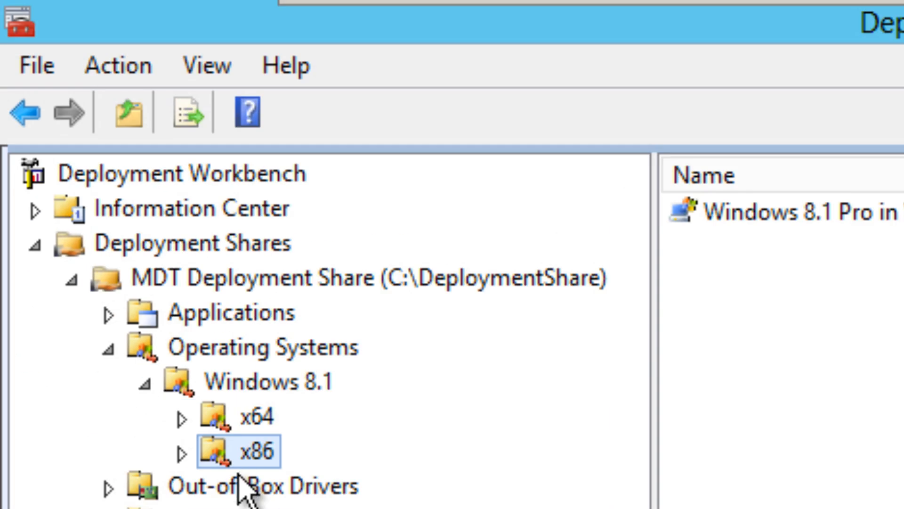
# Reopen the deployment share's properties at its Rules tab
pyautogui.rightClick(231, 280)
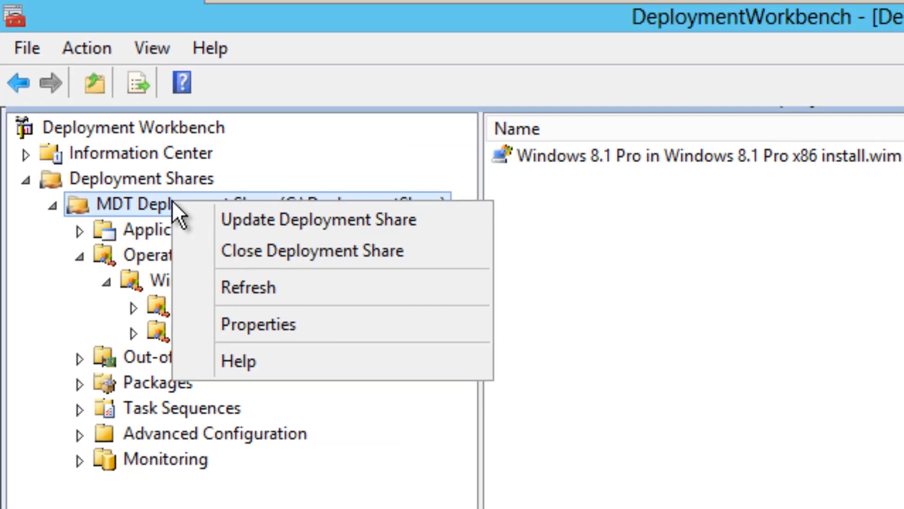
pyautogui.click(258, 324)
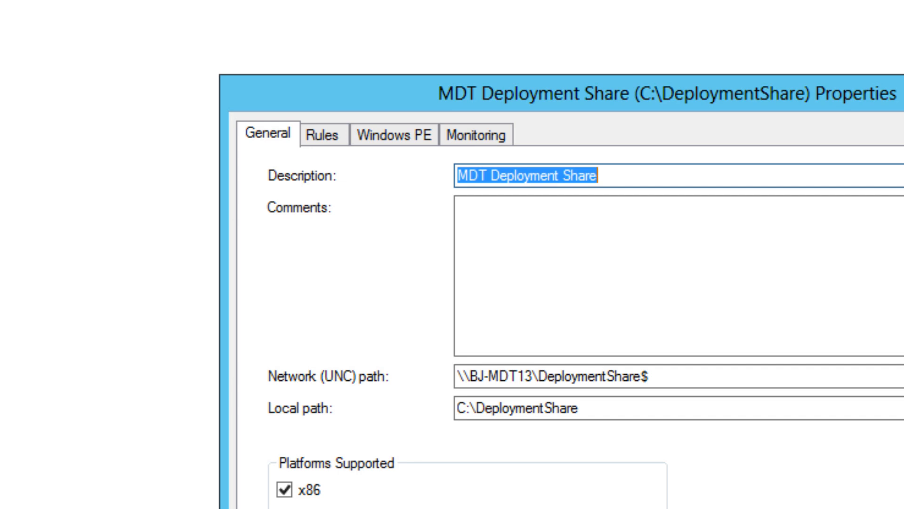
pyautogui.click(128, 61)
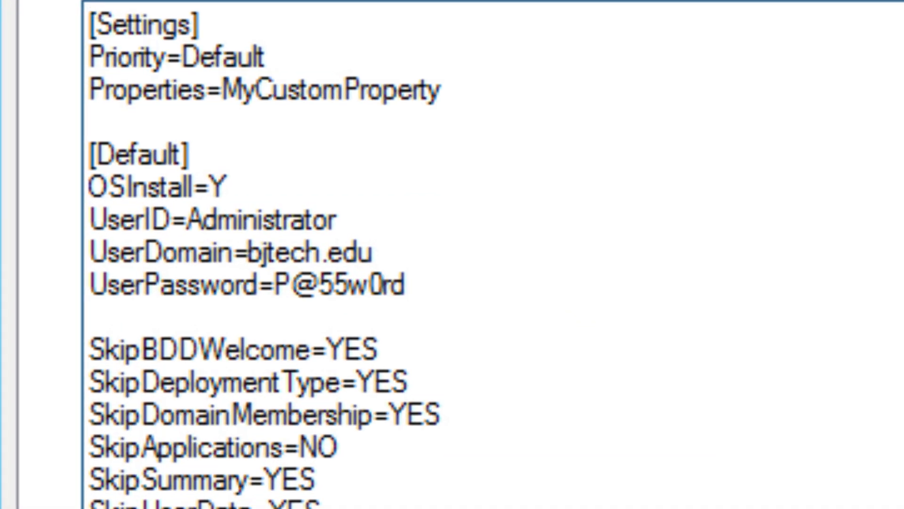
pyautogui.click(87, 26)
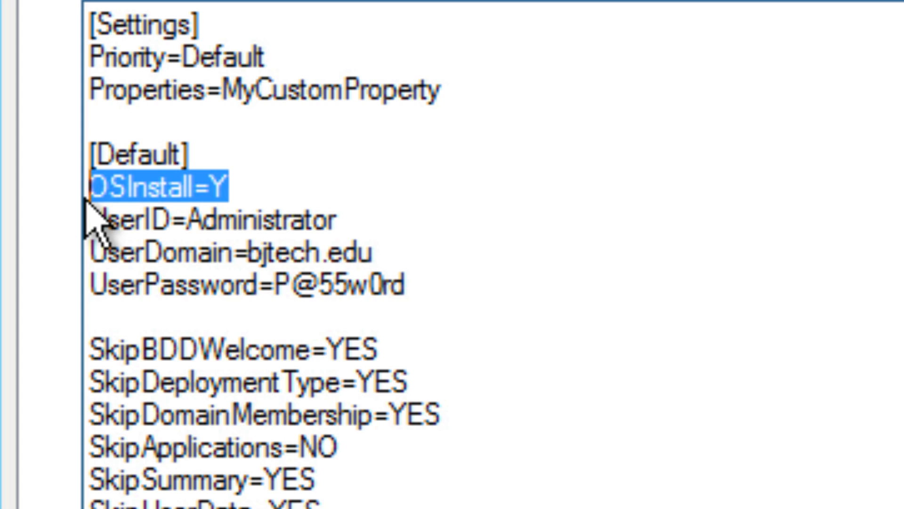
pyautogui.moveTo(387, 214)
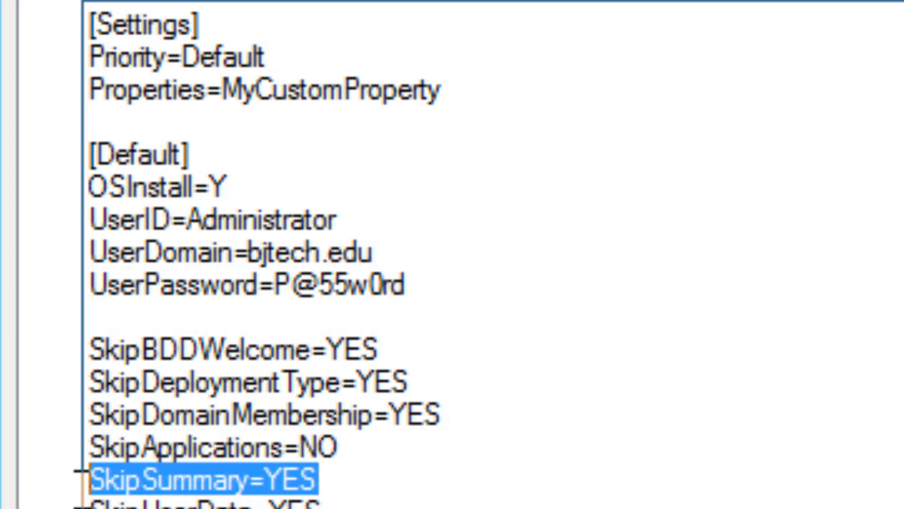
pyautogui.scroll(-3)
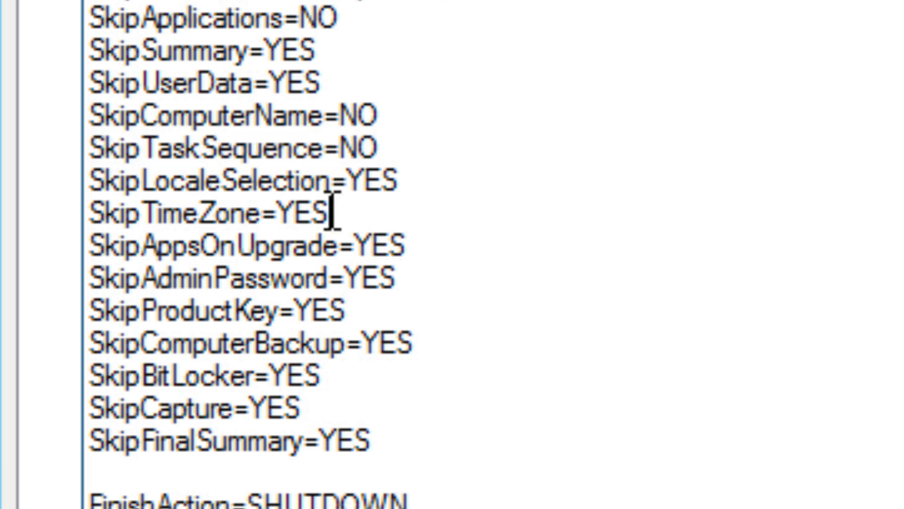
pyautogui.doubleClick(387, 279)
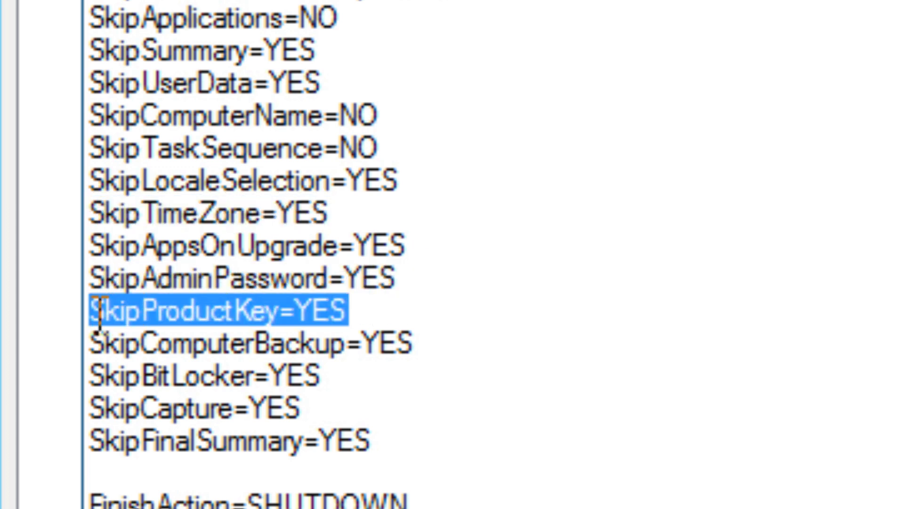
pyautogui.moveTo(450, 245)
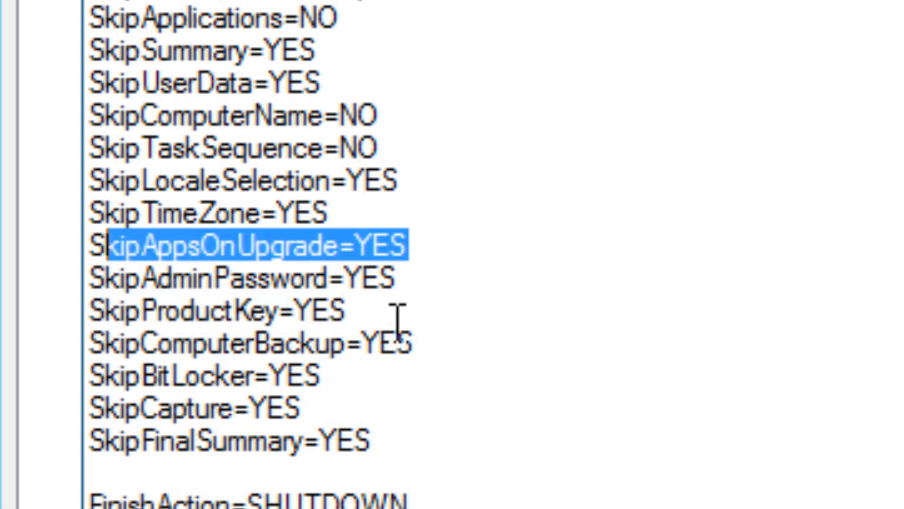
pyautogui.click(242, 279)
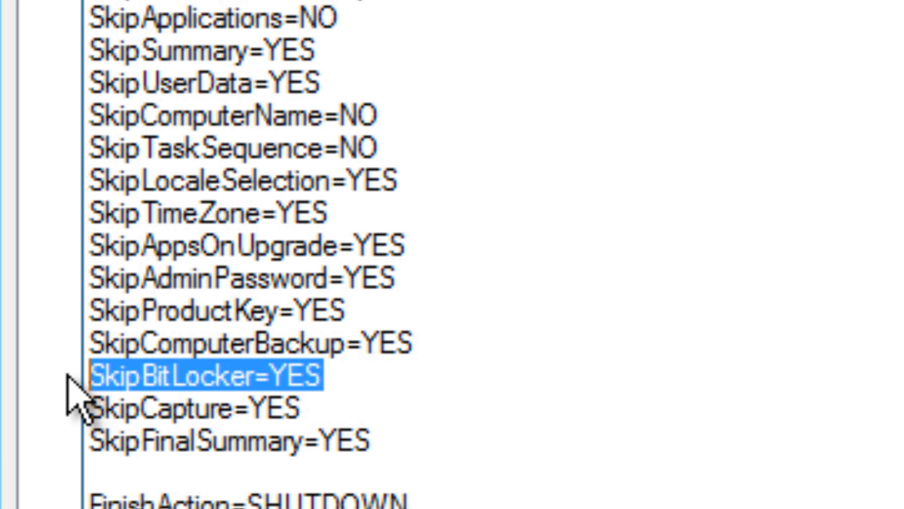
pyautogui.click(190, 408)
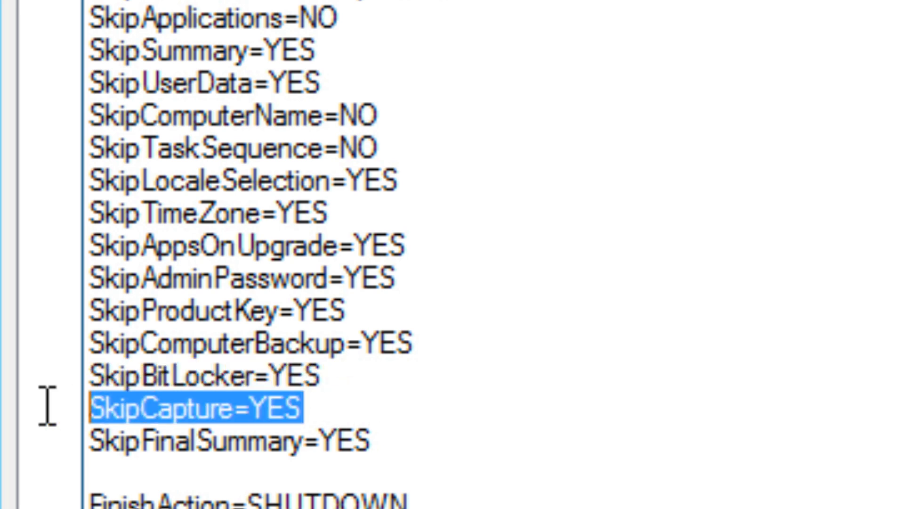
pyautogui.moveTo(11, 407)
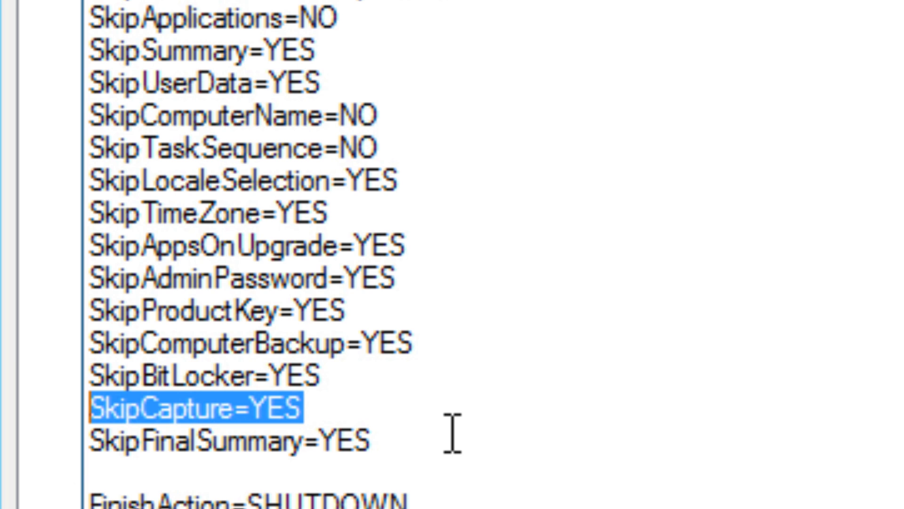
pyautogui.click(230, 441)
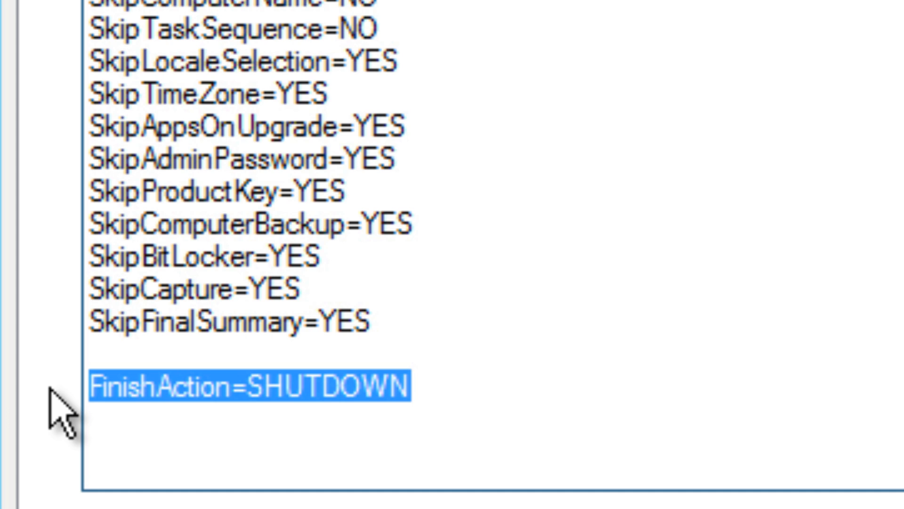
pyautogui.click(92, 385)
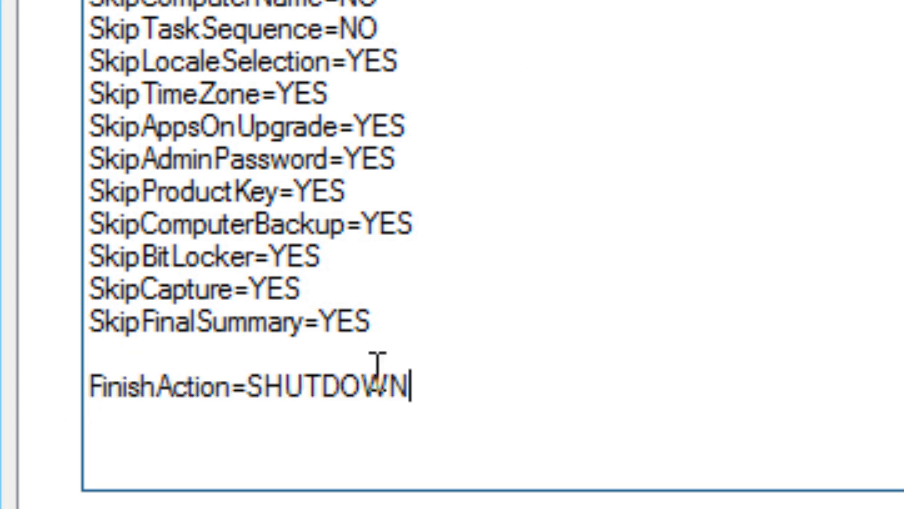
pyautogui.press('ctrl+a')
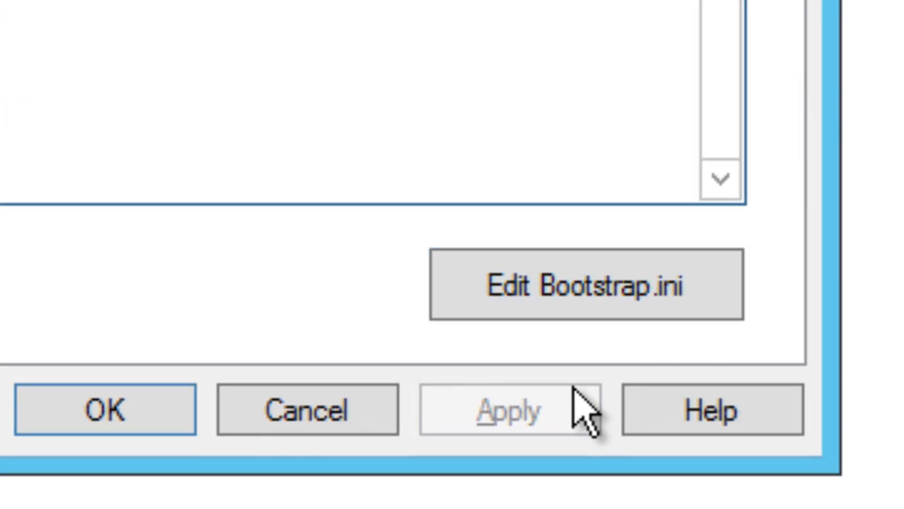
pyautogui.moveTo(560, 289)
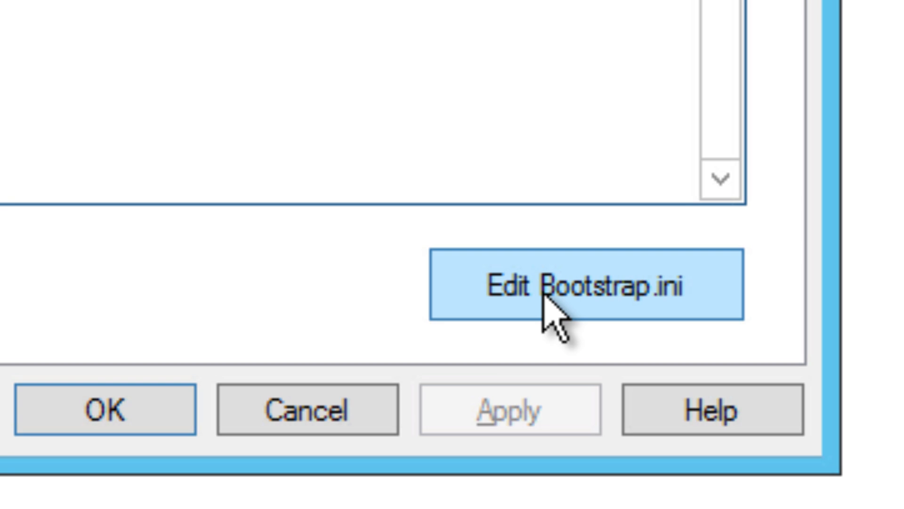
# Edit Bootstrap.ini, then launch Update Deployment Share with boot image optimization
pyautogui.click(588, 291)
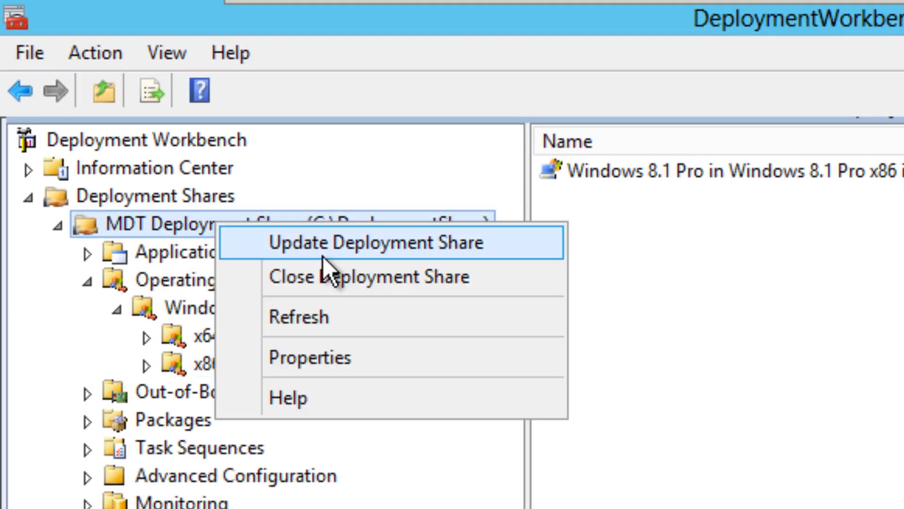
pyautogui.click(377, 242)
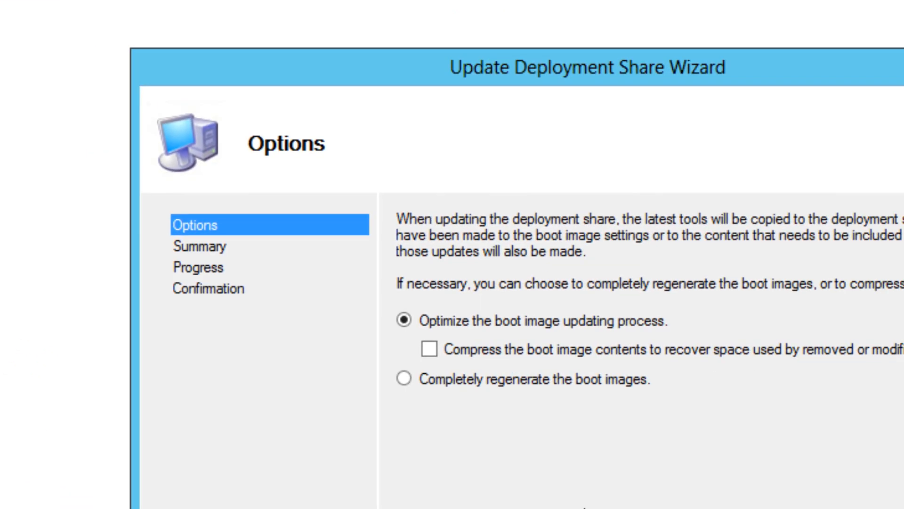